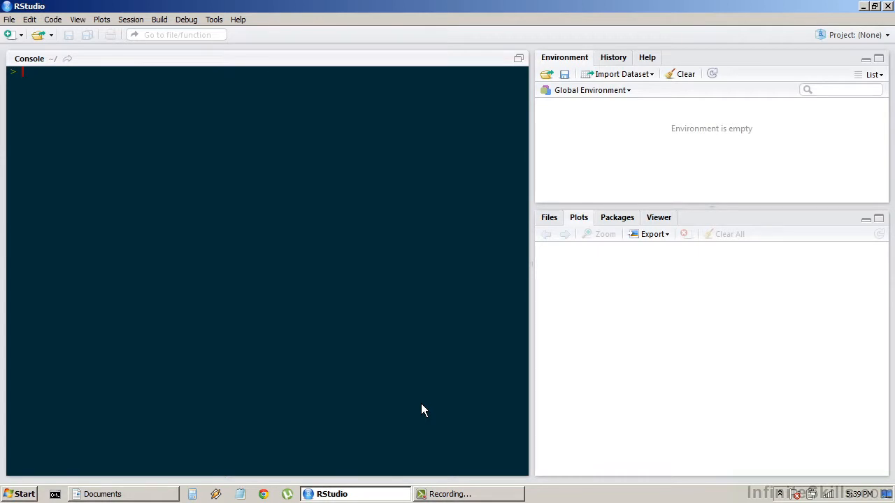
Step: Install and load astsa, load the jj dataset, and print the 1960–1980 quarterly earnings
text(install.packages("astsa)
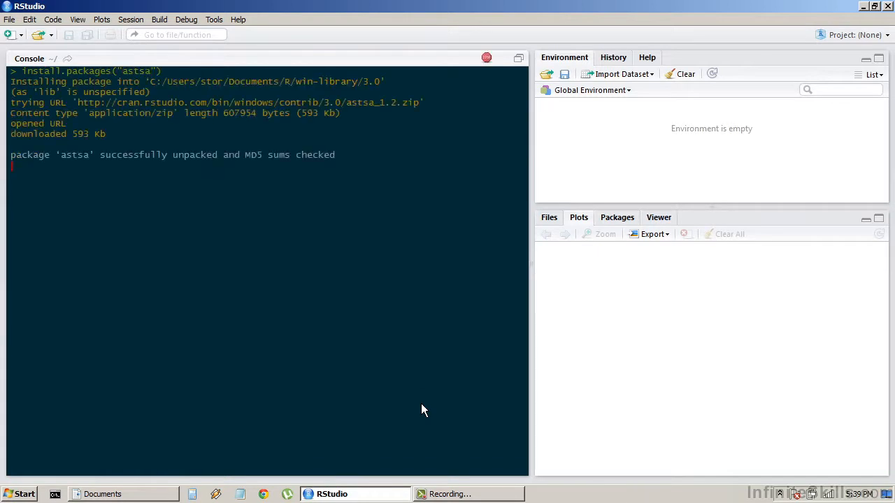
text(require()
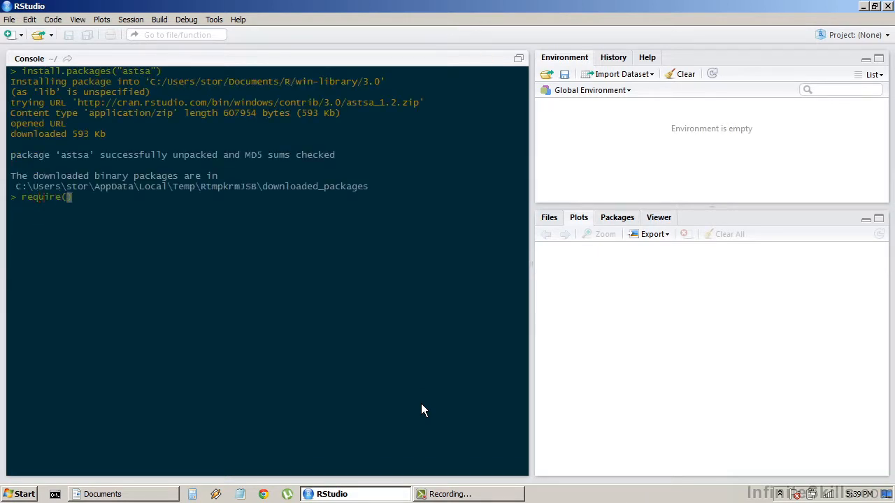
key(Return)
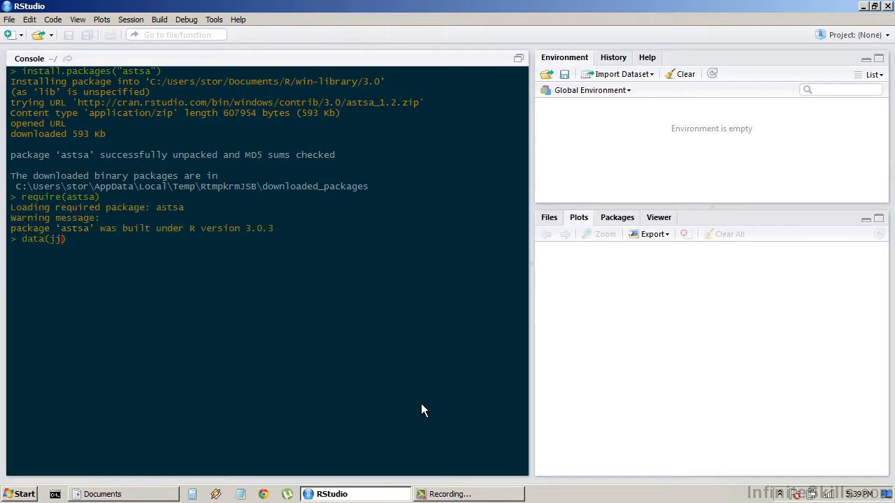
key(Return)
text(jj)
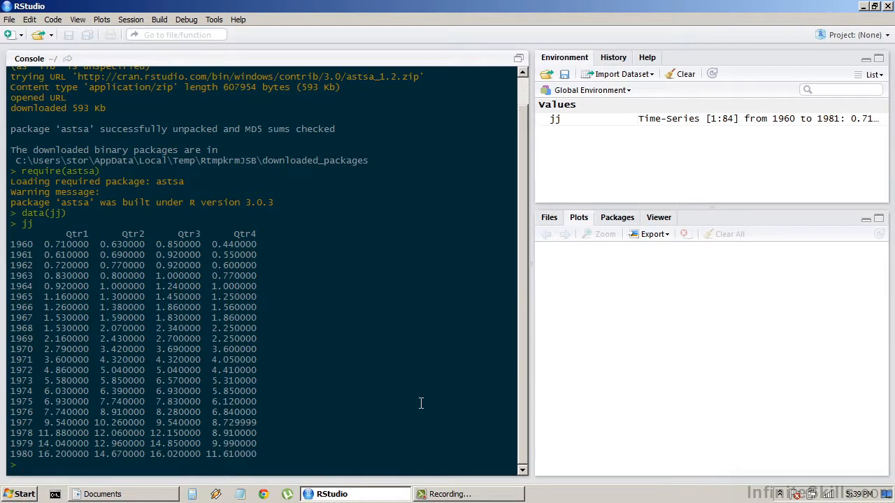
Step: Print jj's time index with index(jj) and plot the jj earnings series
text(index(jj)
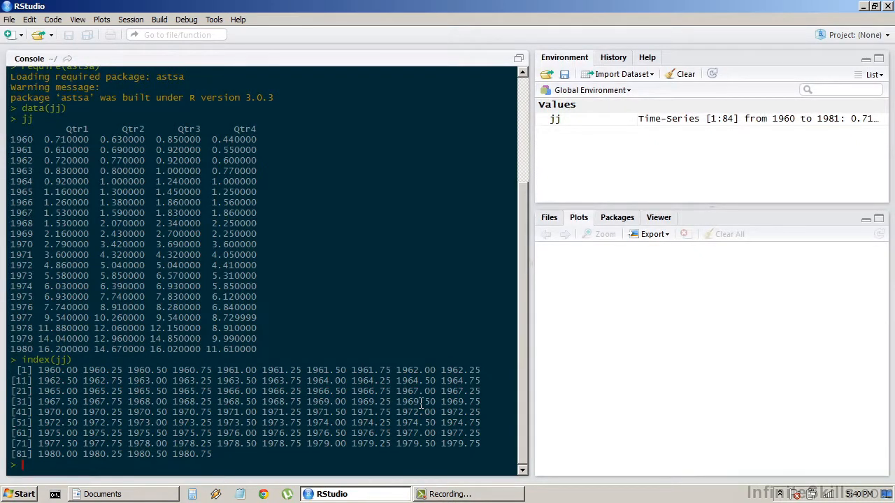
text(plot(jj))
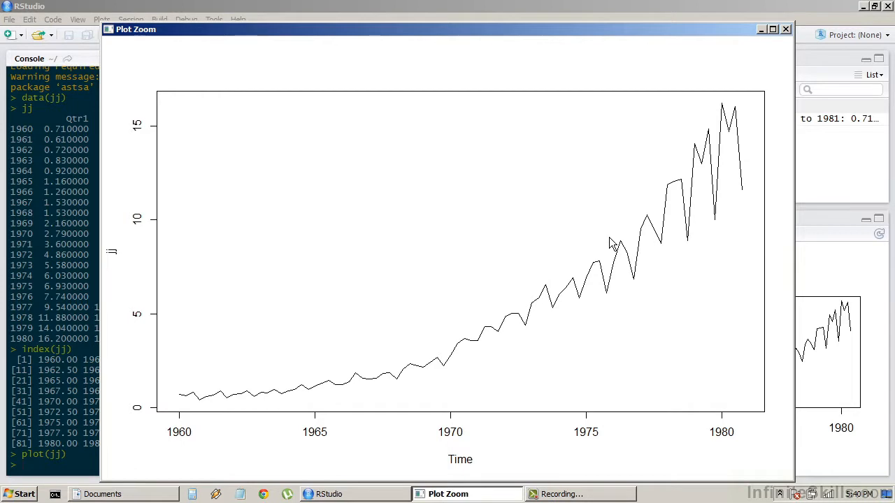
Step: Plot log(jj), view it enlarged, and then close the zoom window
click(786, 29)
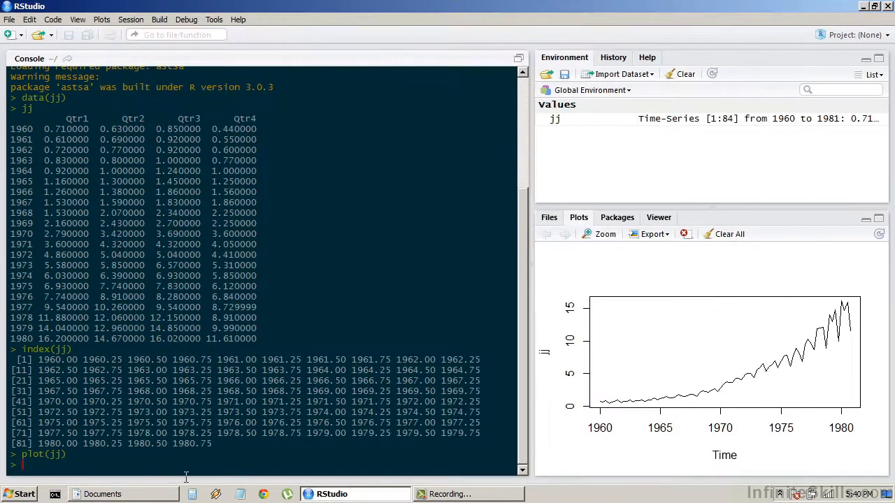
text(plot(log(jj)))
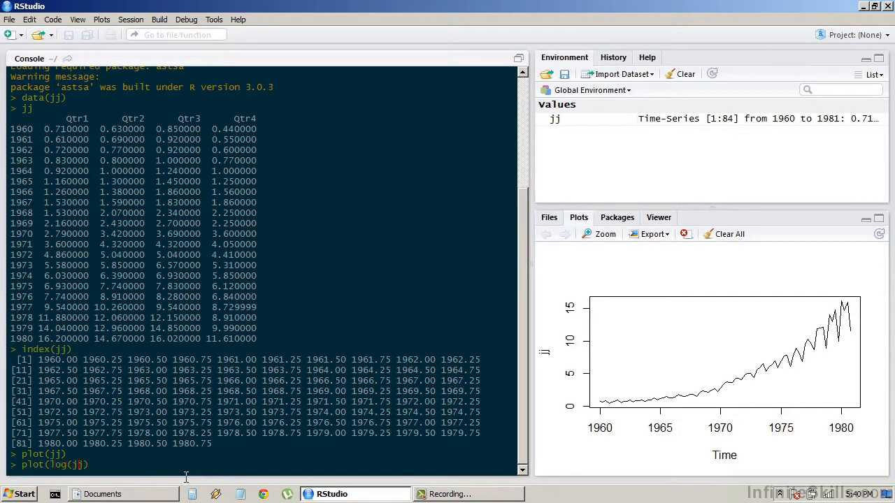
key(Return)
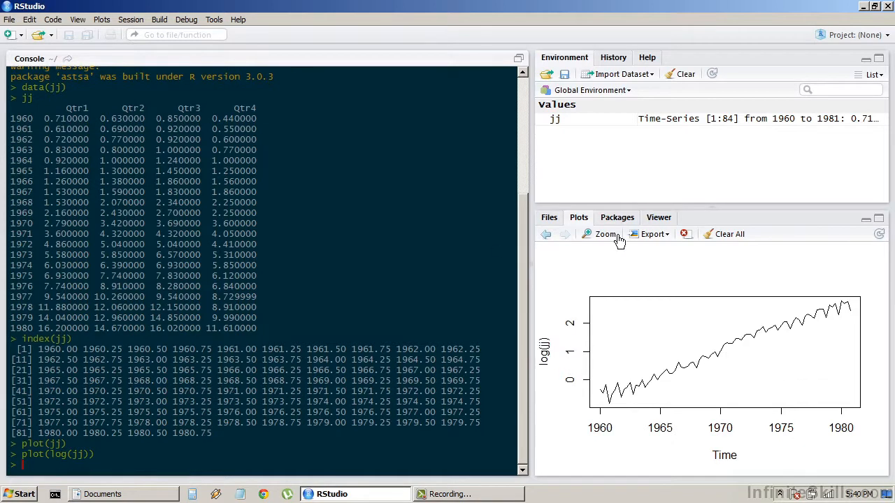
click(605, 233)
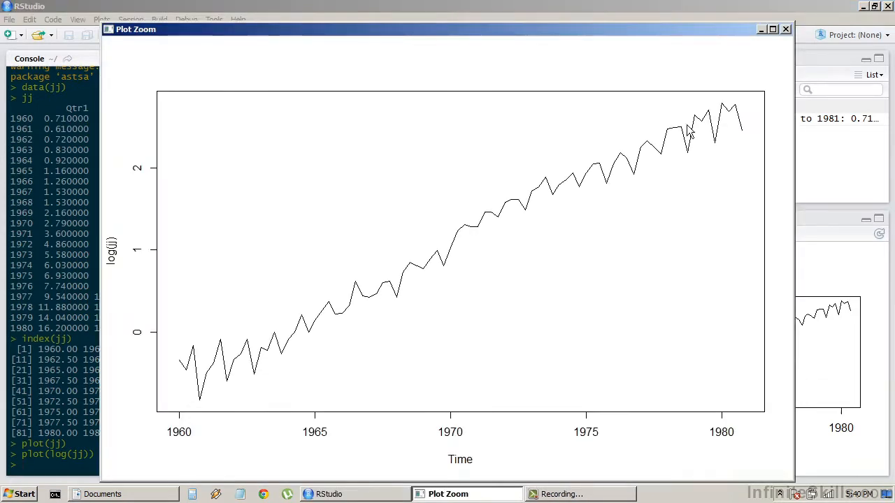
click(785, 29)
text(lag.plot(jj))
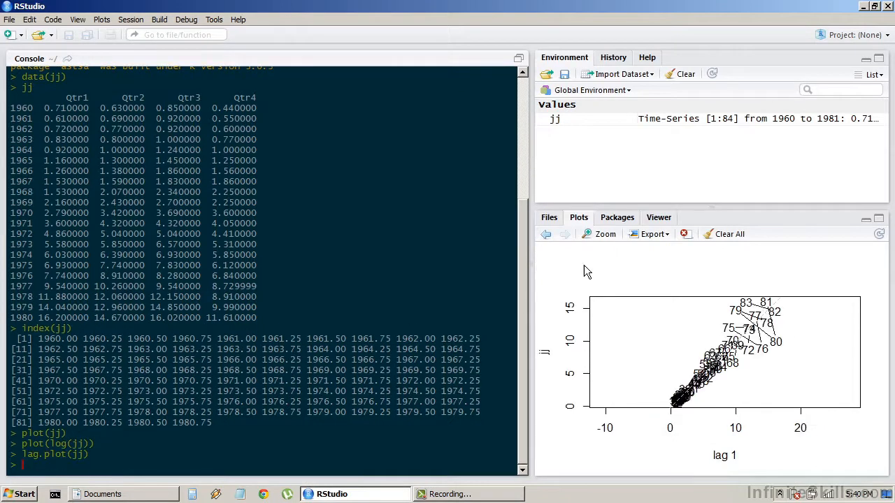
click(599, 234)
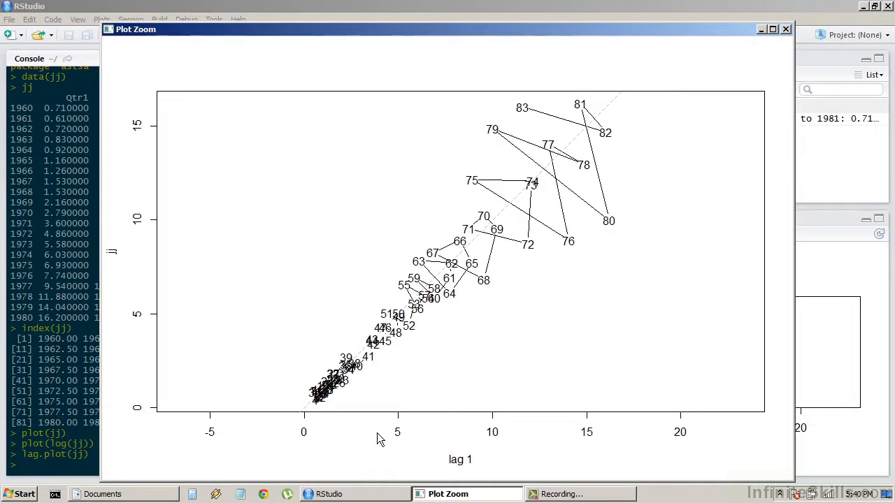
mouse_move(433, 315)
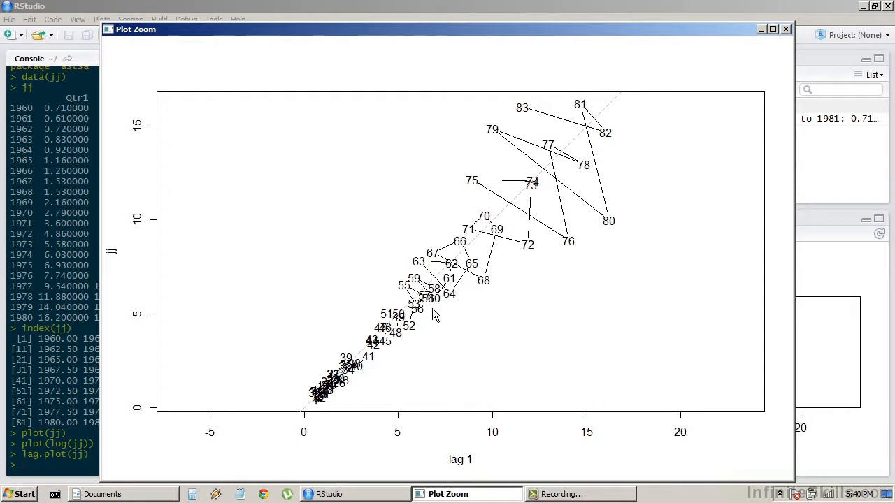
mouse_move(475, 291)
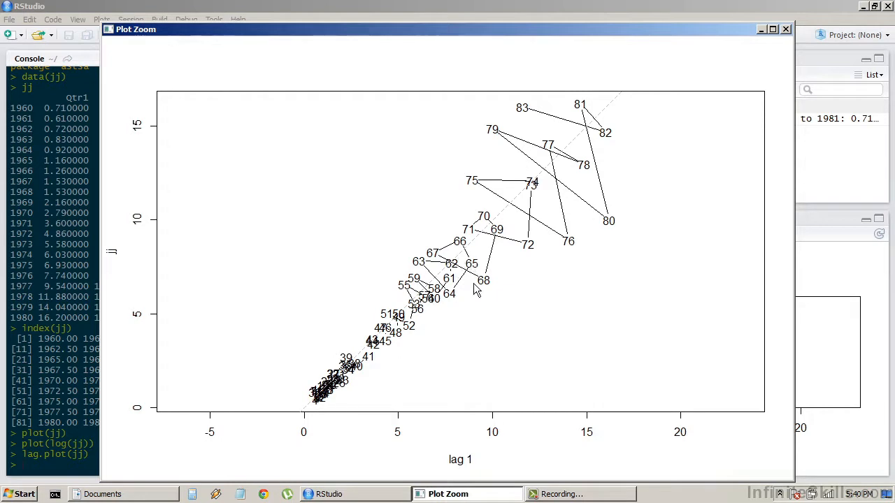
mouse_move(580, 173)
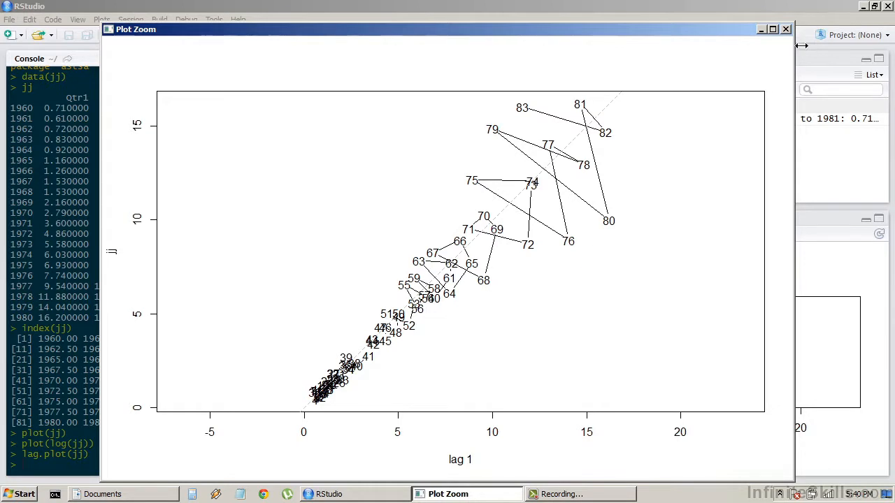
click(785, 28)
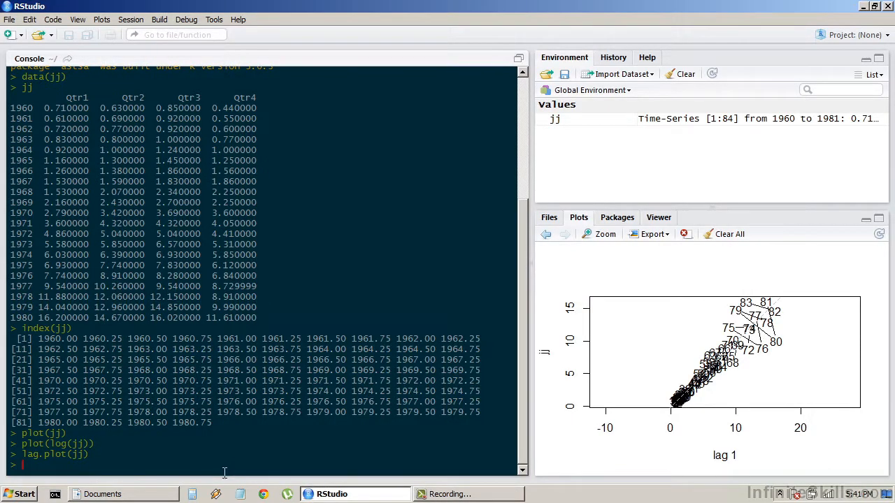
Step: Store stl(jj, s.window='periodic') as decomp_jj, print it, and scroll the output
text(decom)
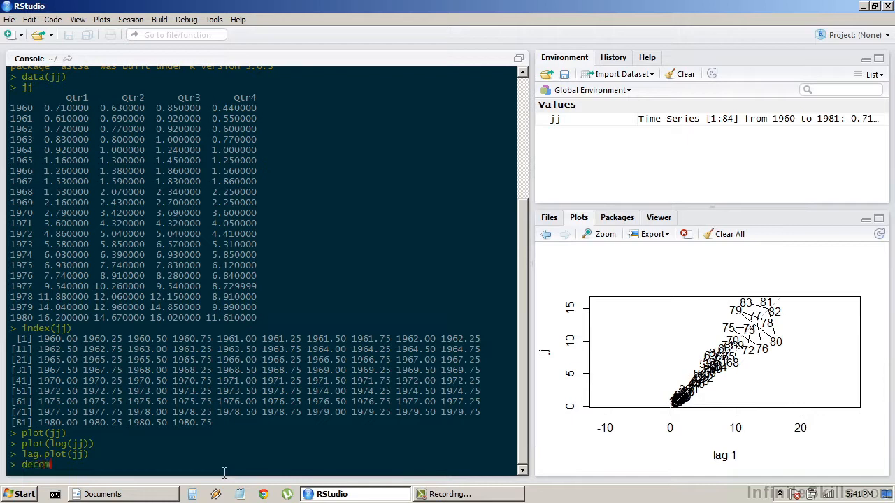
text(p_jj)
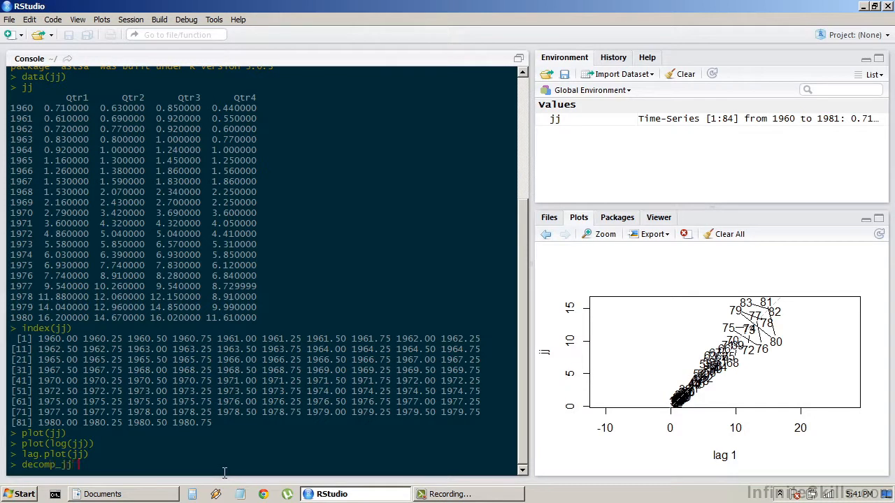
text(<- stl(jj))
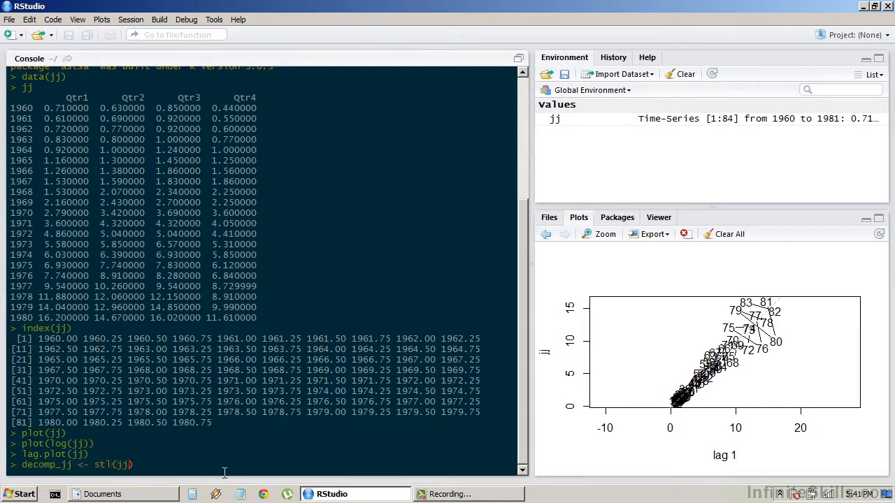
text(,s.window='periodic)
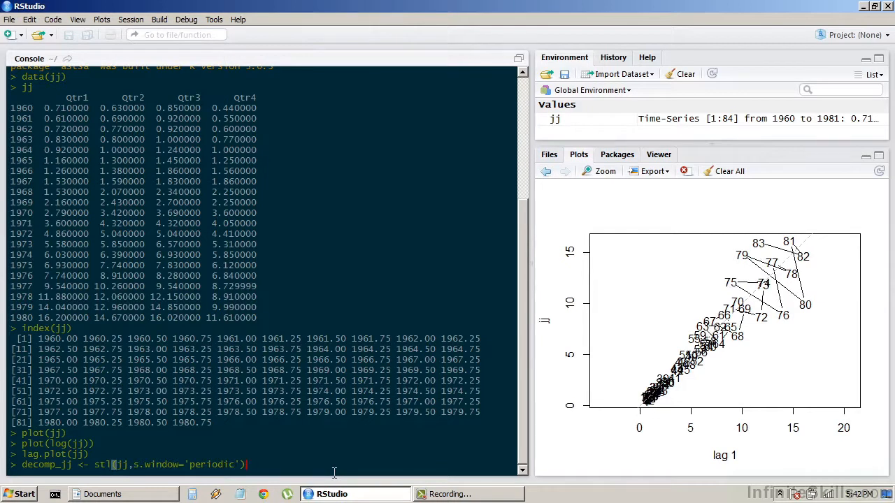
key(Return)
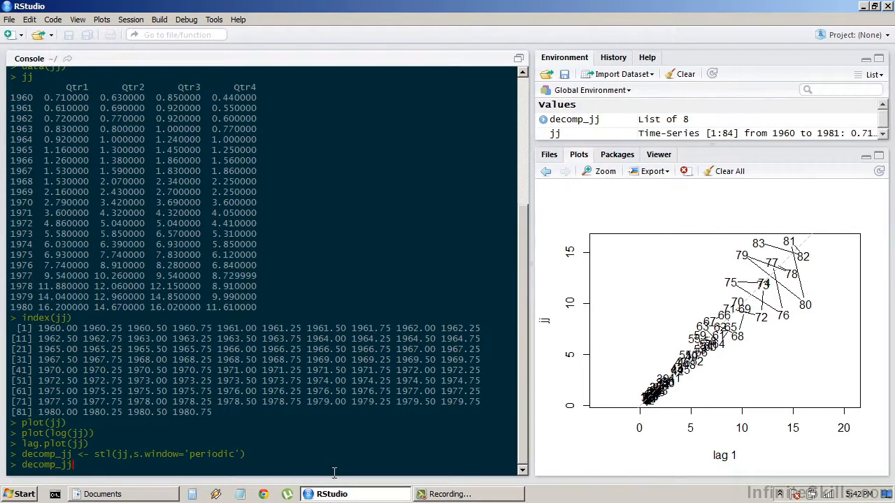
key(Return)
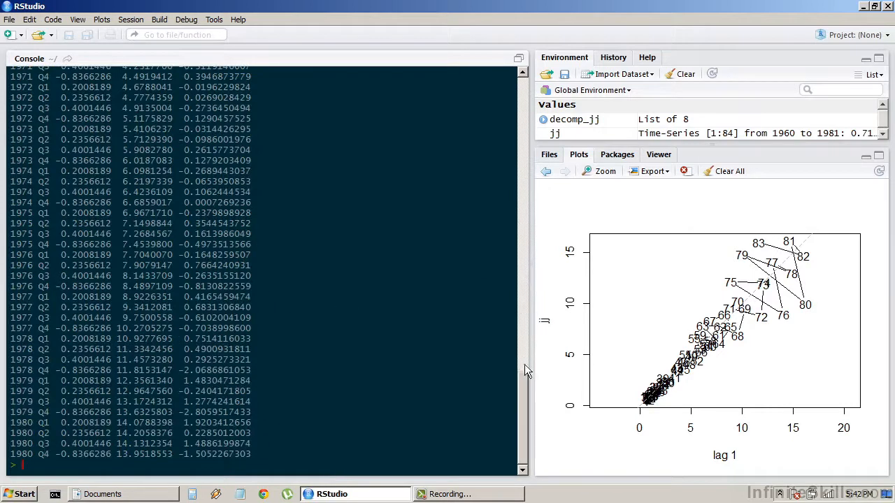
scroll(up, 3)
text(pl)
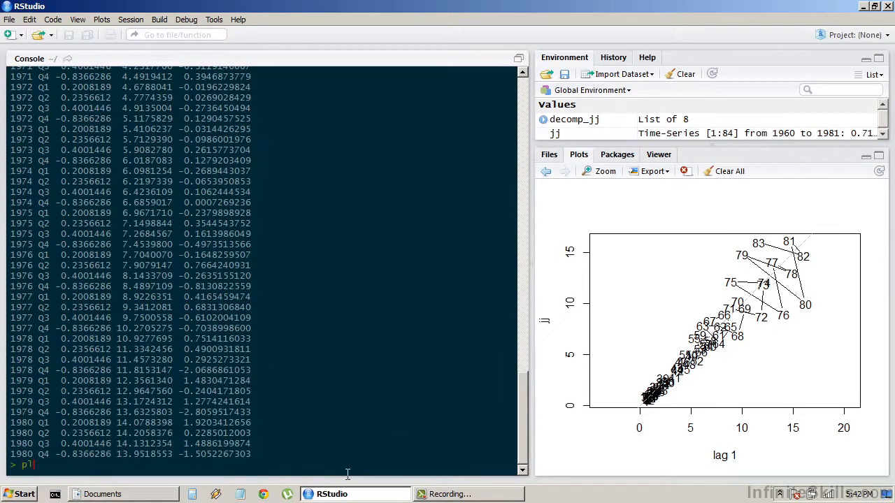
Step: Plot decomp_jj's data, seasonal, trend and remainder panels, inspect enlarged, then close
key(Return)
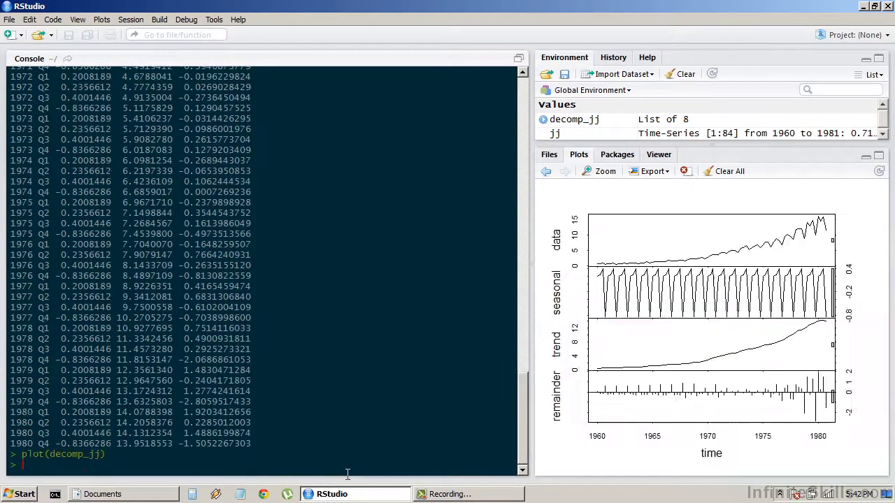
click(600, 171)
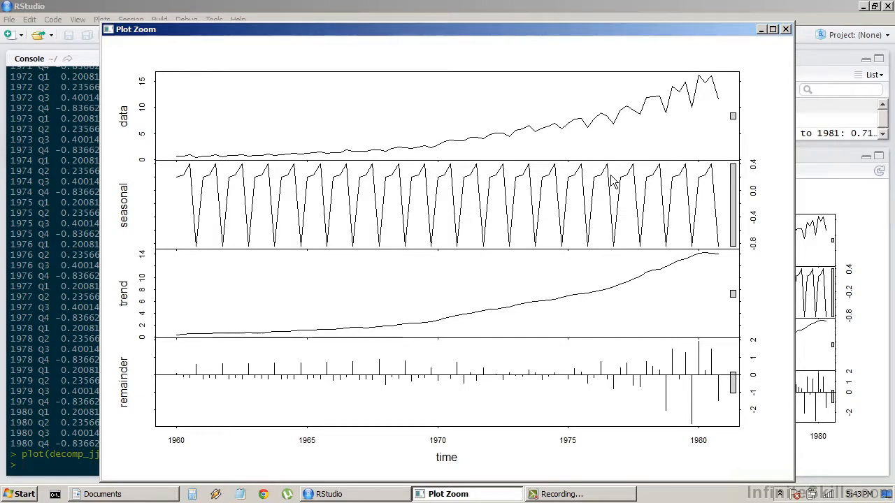
click(785, 29)
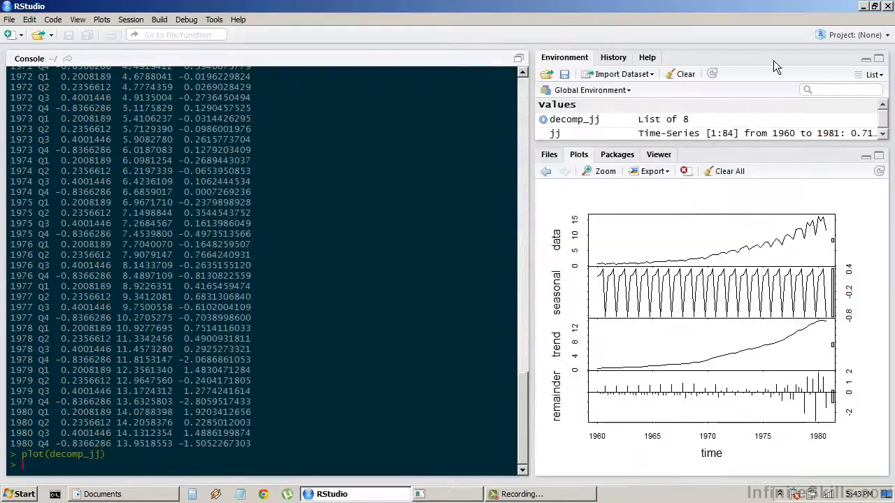
Step: Rebuild decomp_jj from stl(log(jj), s.window='periodic'), plot it, and view it enlarged
text(decomp_jj <- stl(jj,s.window='periodic')
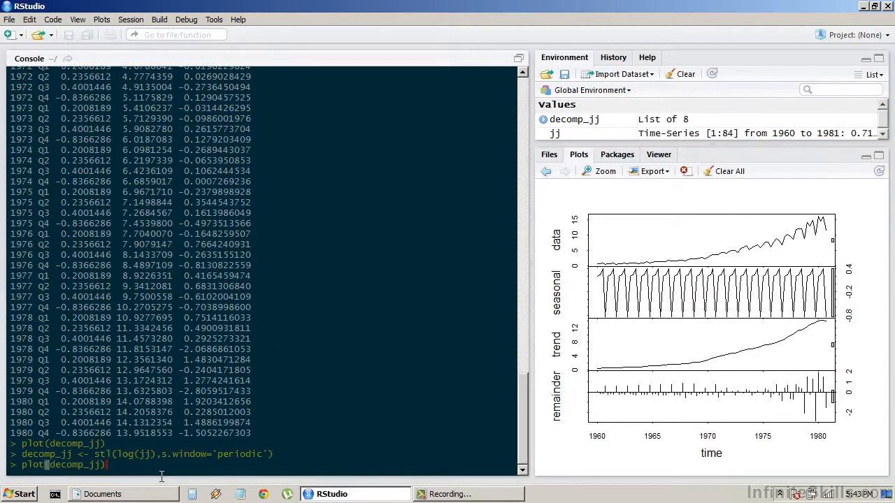
key(Return)
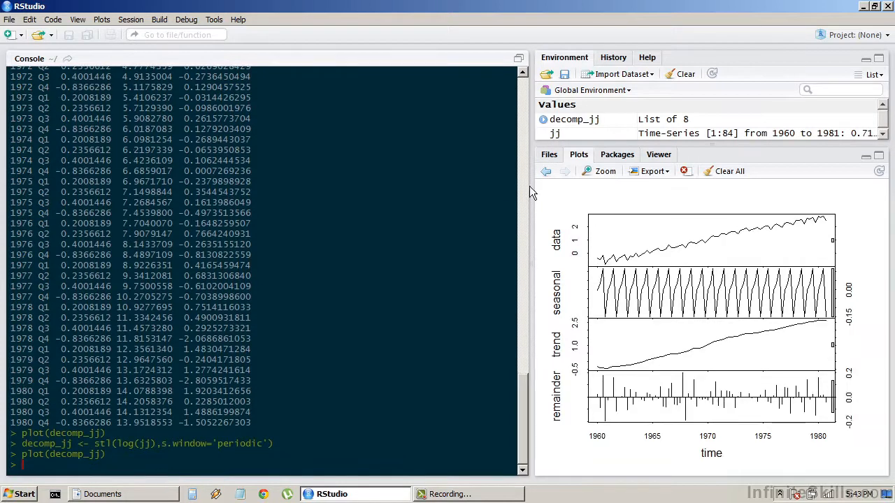
click(599, 171)
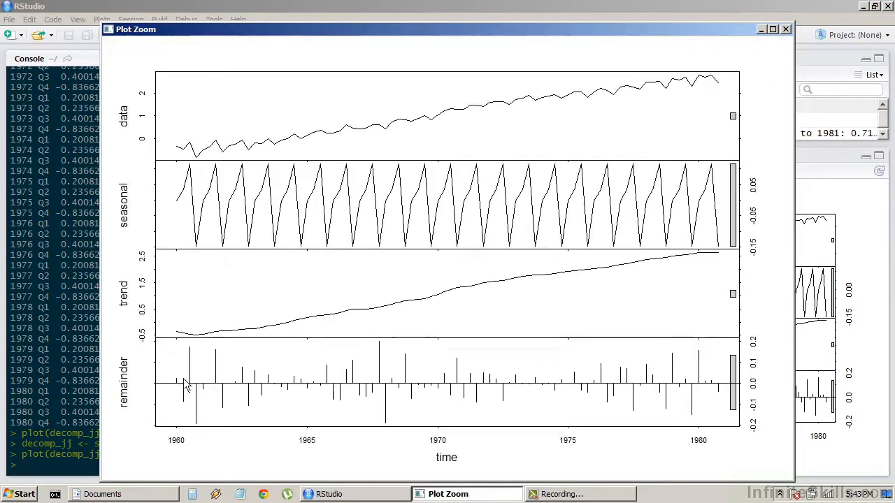
mouse_move(215, 418)
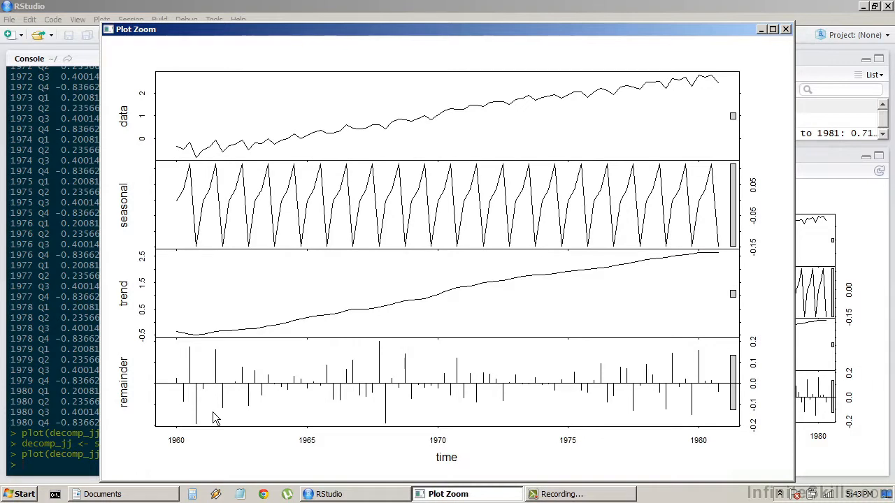
mouse_move(218, 385)
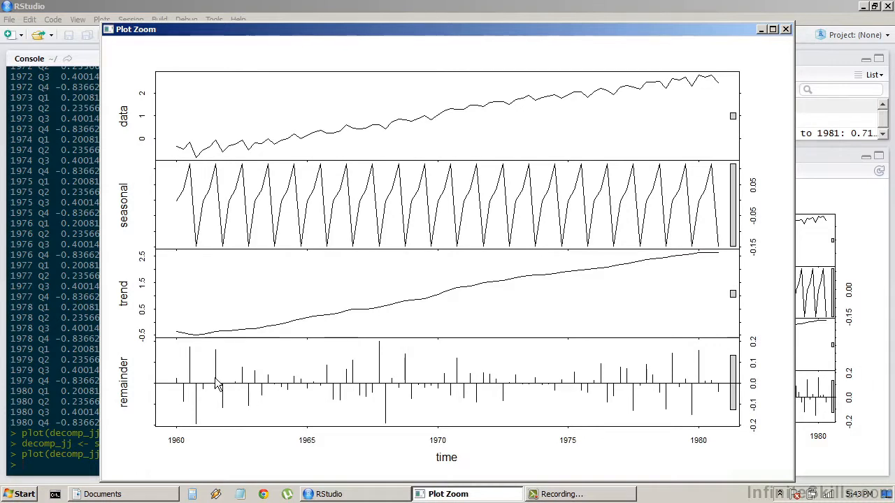
mouse_move(382, 257)
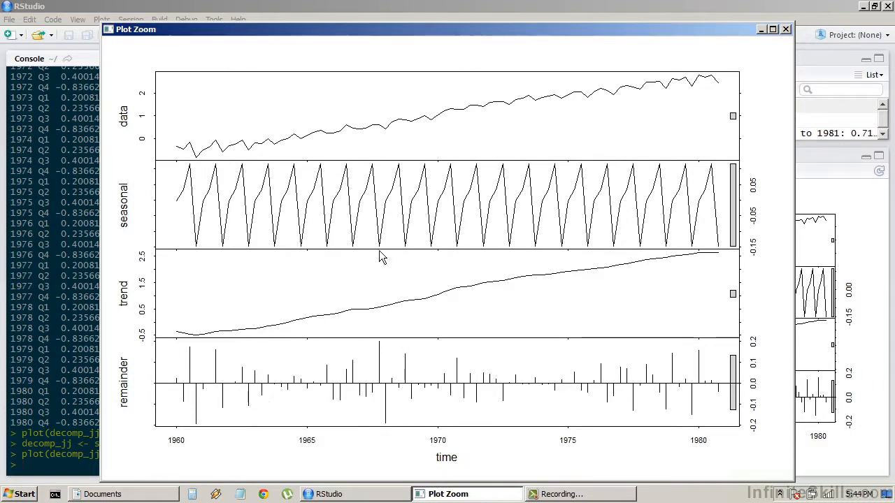
mouse_move(430, 160)
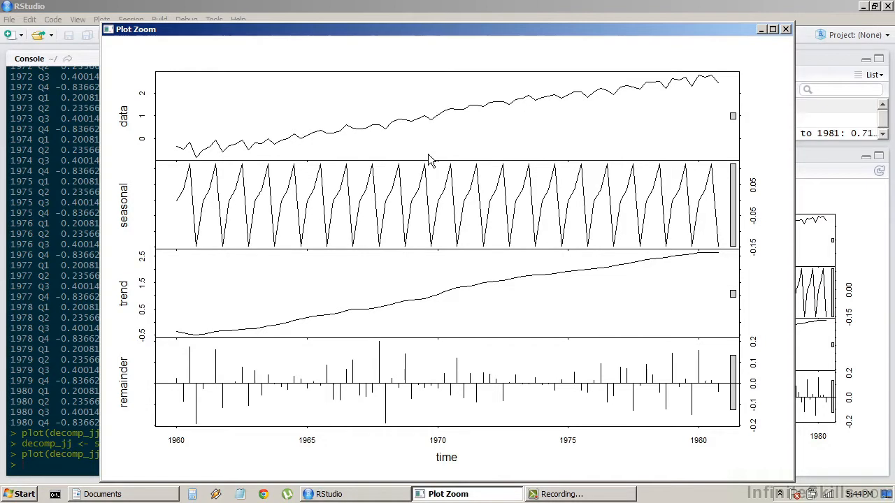